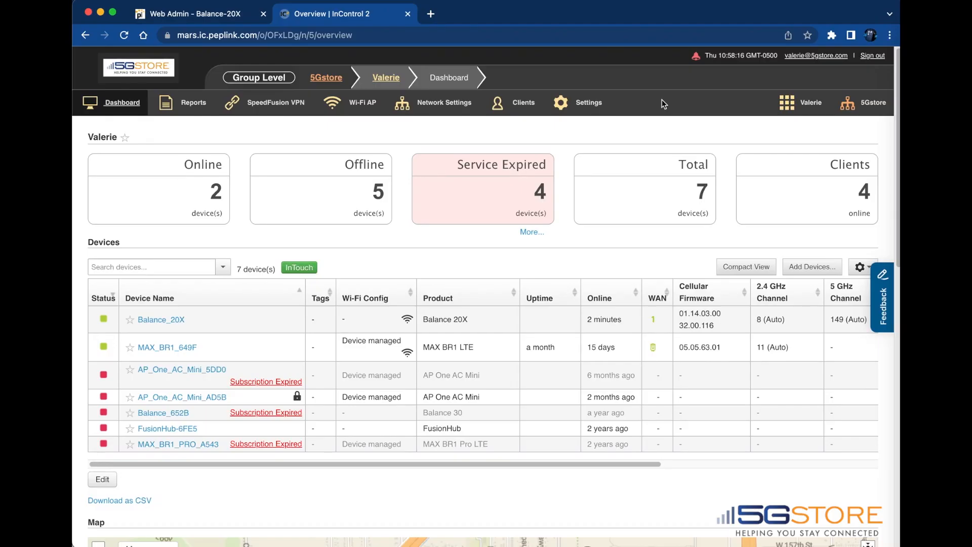
mouse_move(653, 97)
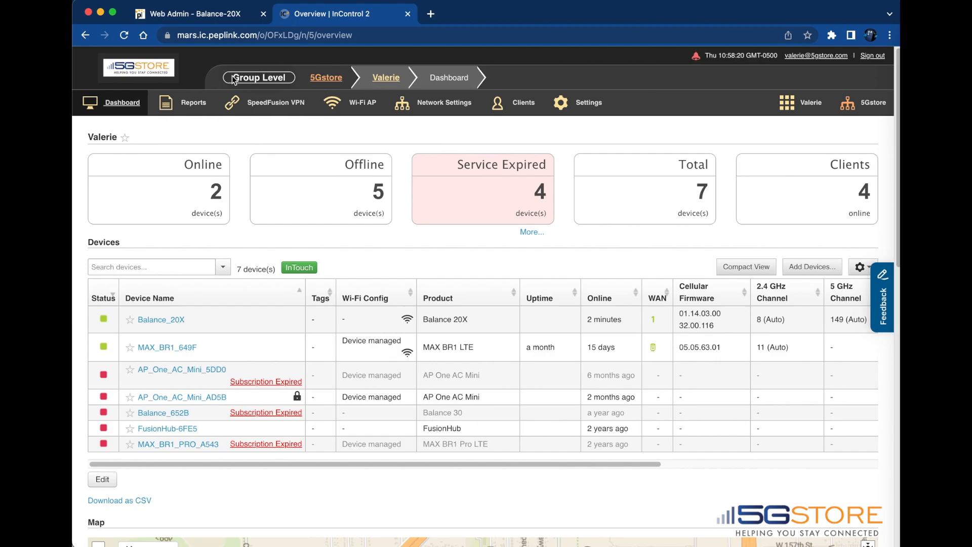
mouse_move(325, 78)
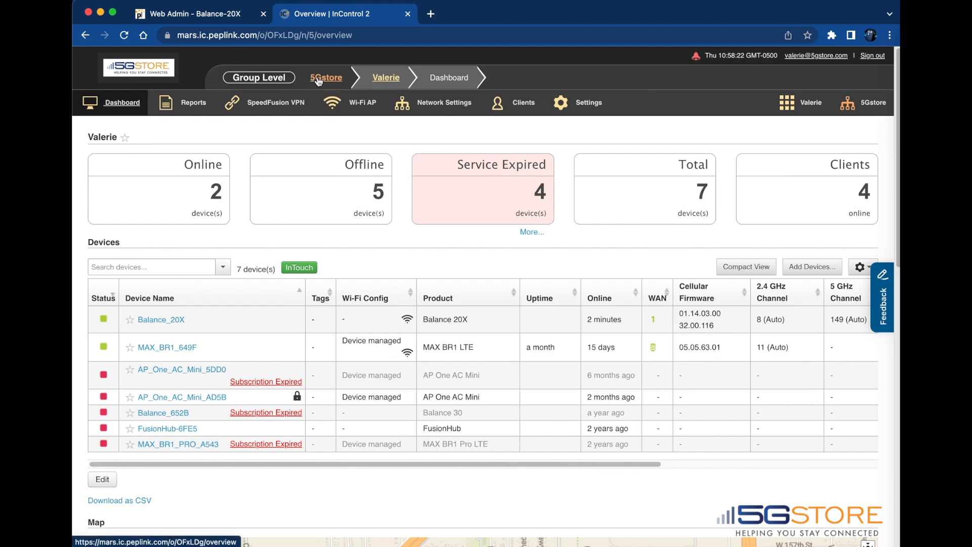
mouse_move(474, 79)
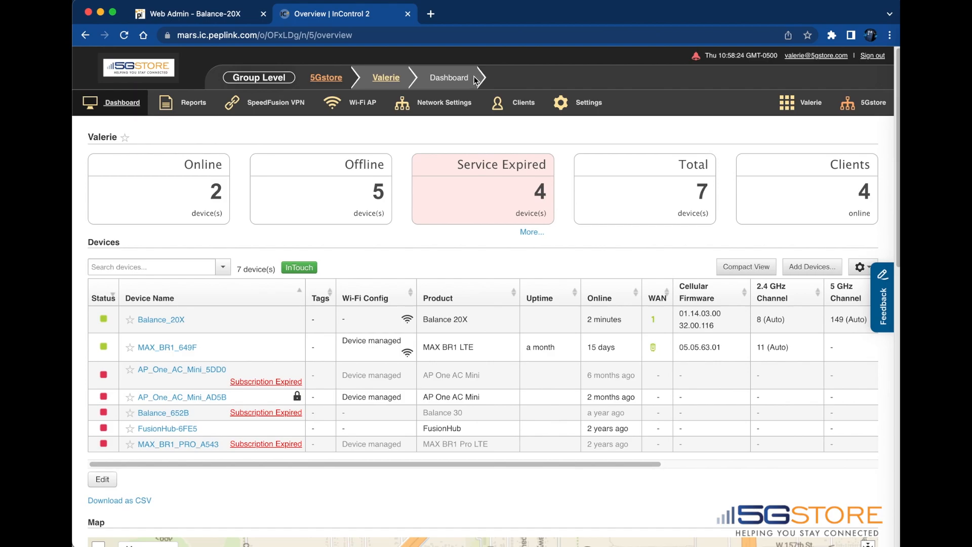
mouse_move(195, 364)
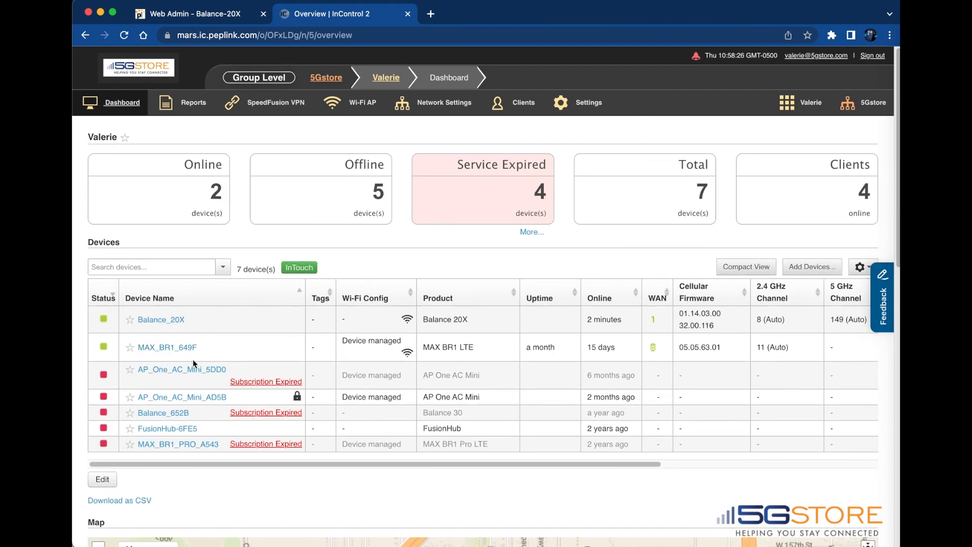
mouse_move(181, 369)
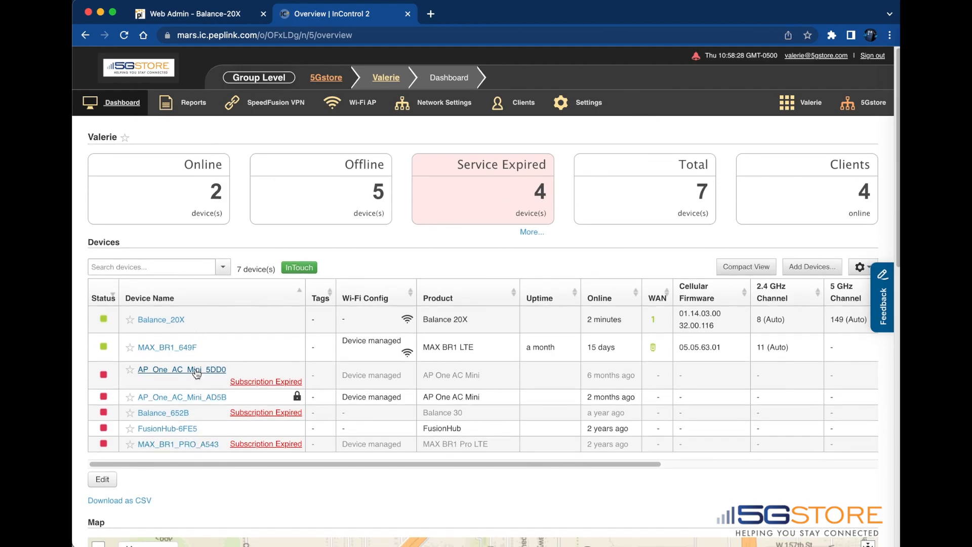
mouse_move(181, 370)
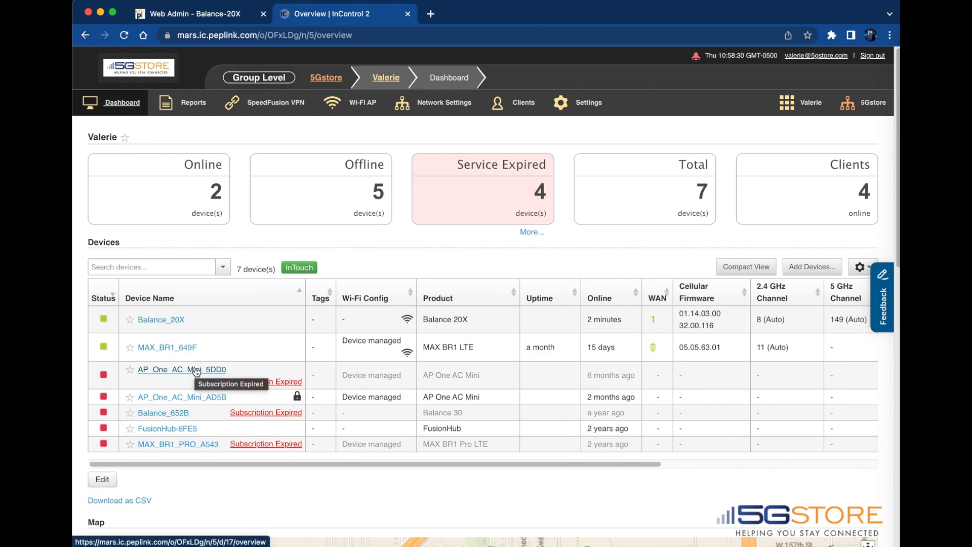
Check AP_One_AC_Mini_5DD0's expired warranty and subscription dates, then move to the Balance-20X Web Admin.
left_click(181, 368)
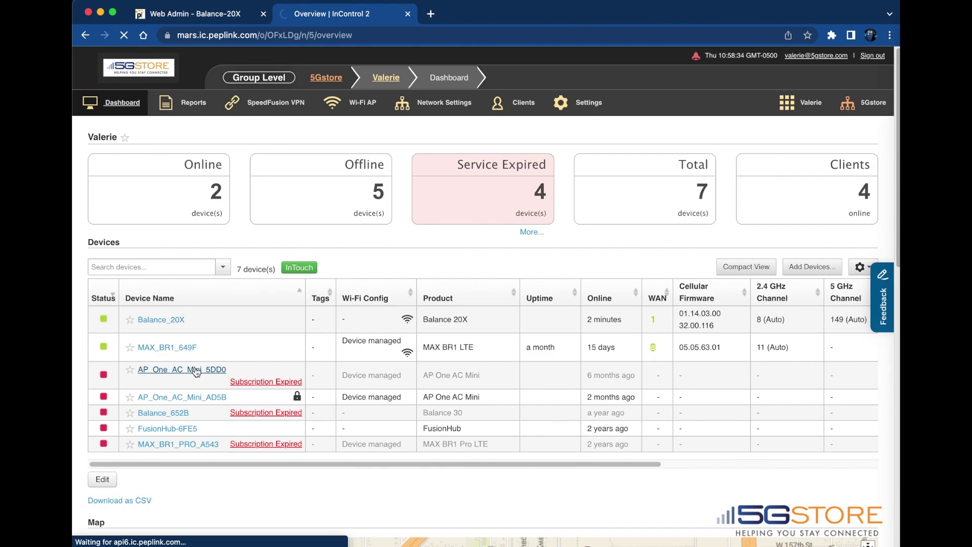
left_click(178, 369)
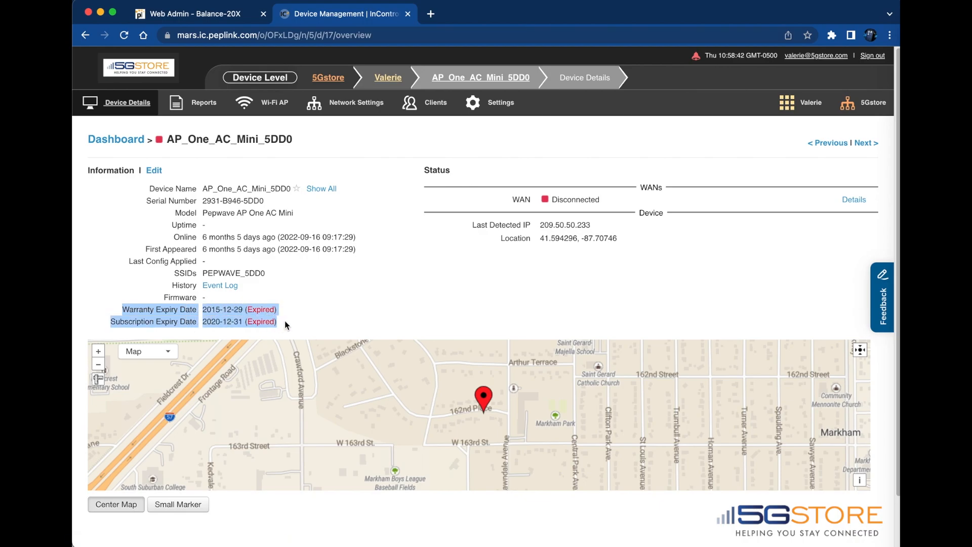
left_click(194, 13)
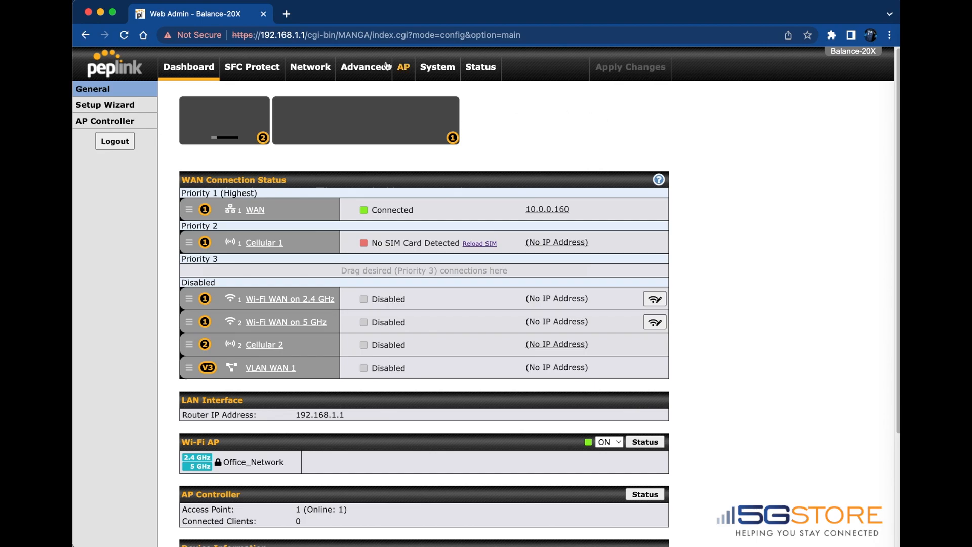
left_click(431, 14)
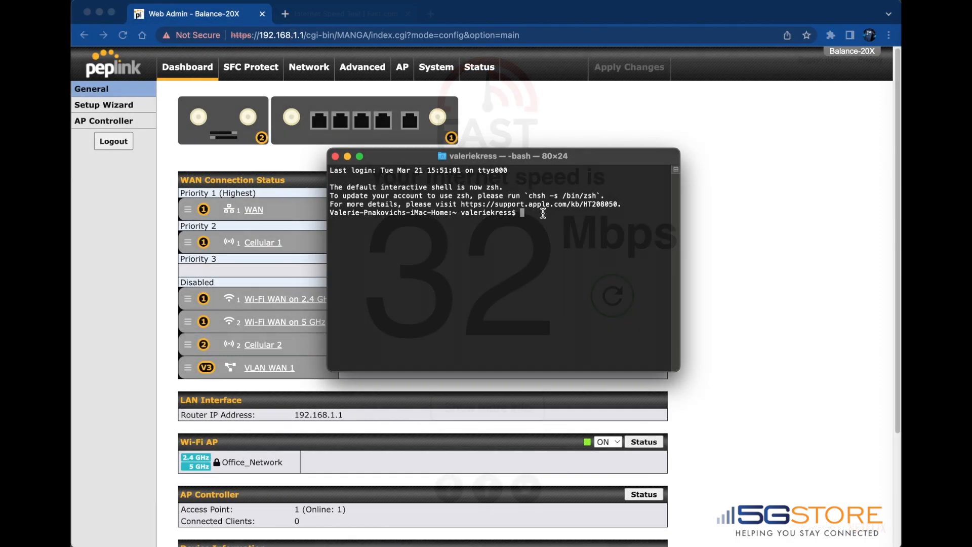
Ping ac1.peplink.com, stop it, then start pinging ac2.peplink.com.
type("ping ac1.peplink.com")
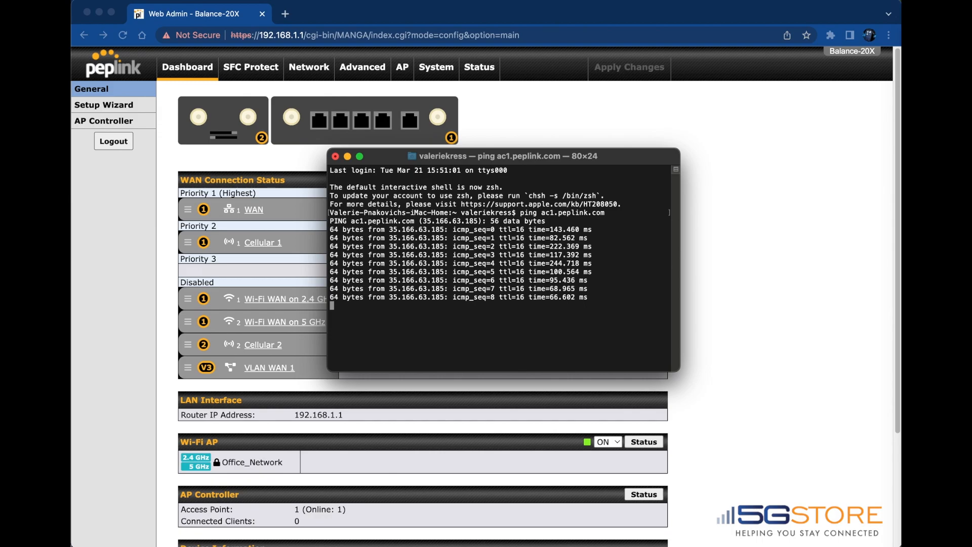
key("ctrl+c")
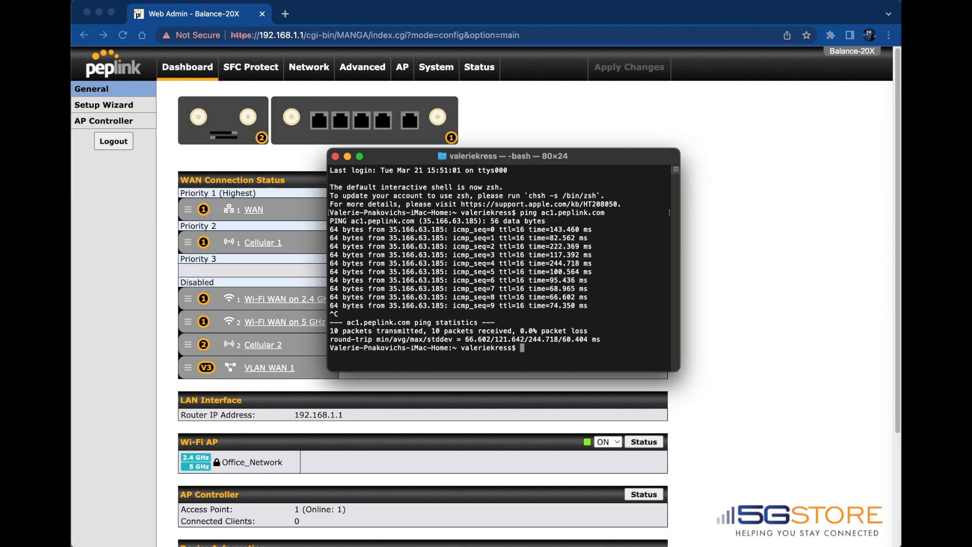
type("ping ac2.peplink.")
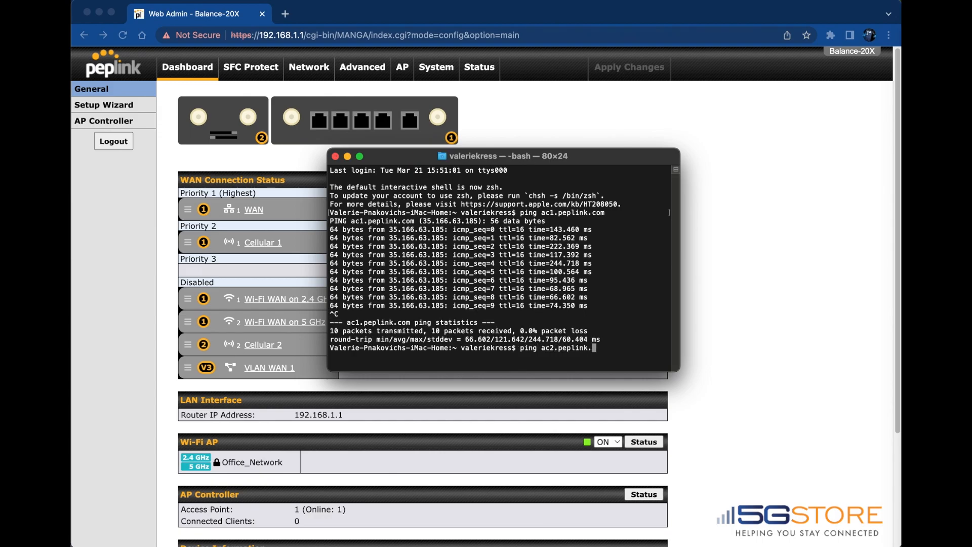
key("return")
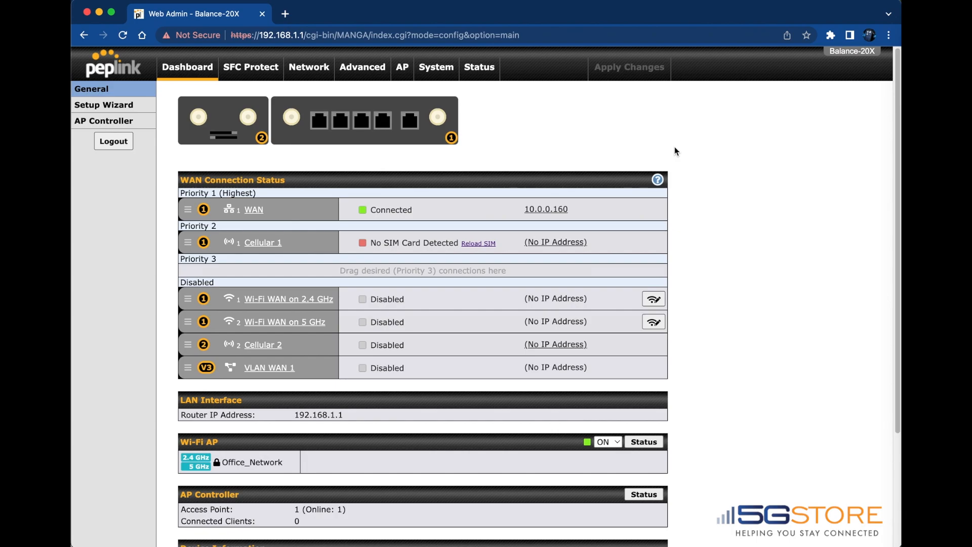
mouse_move(309, 67)
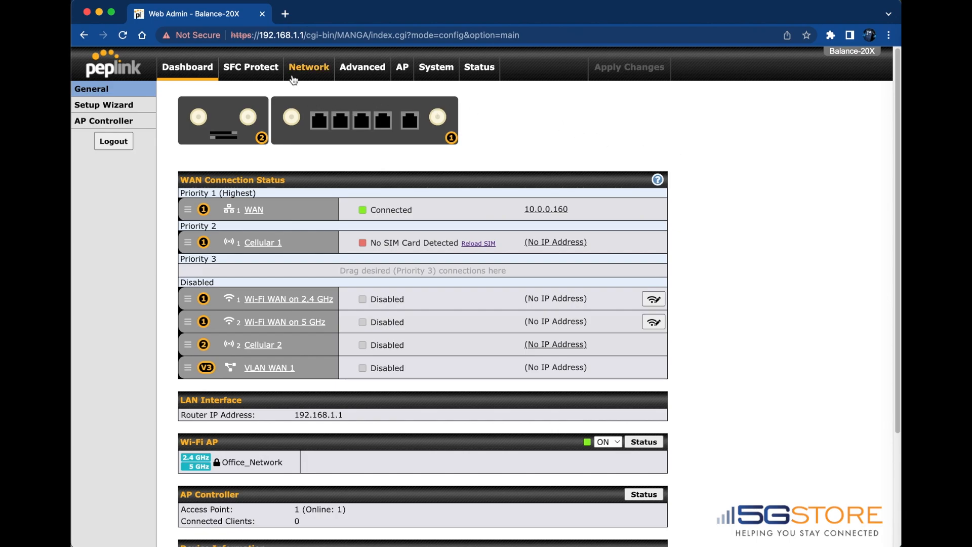
mouse_move(352, 58)
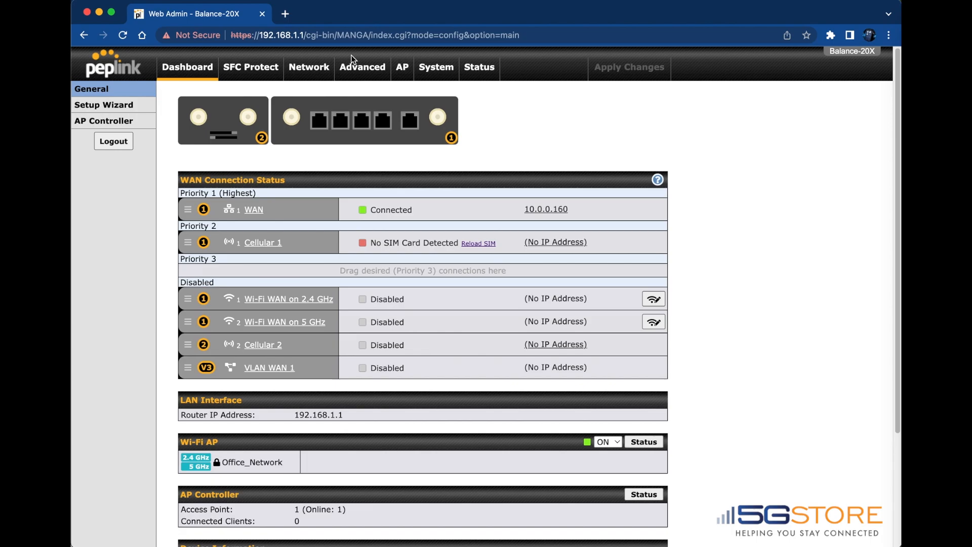
Bring up the Firewall Access Rules page under Advanced, showing default allow-all rules.
left_click(363, 67)
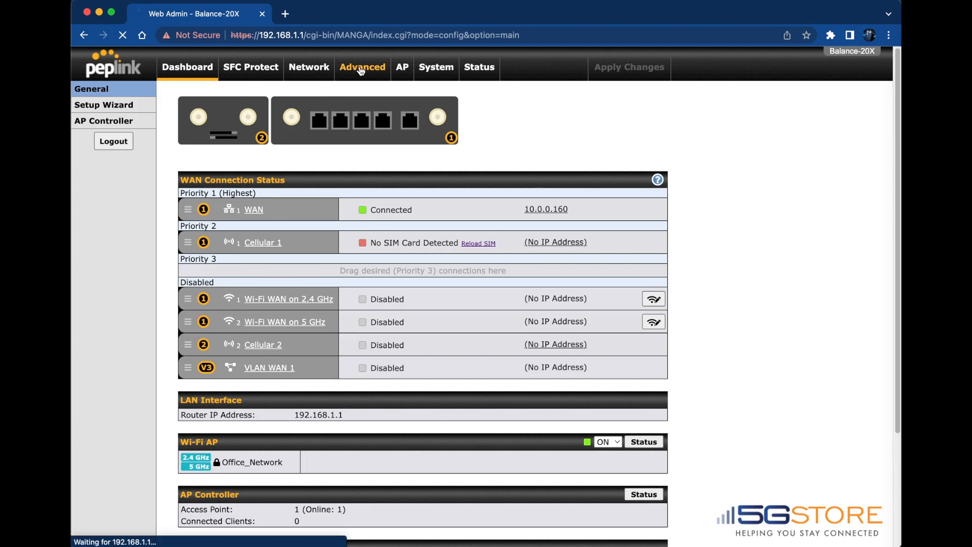
left_click(362, 67)
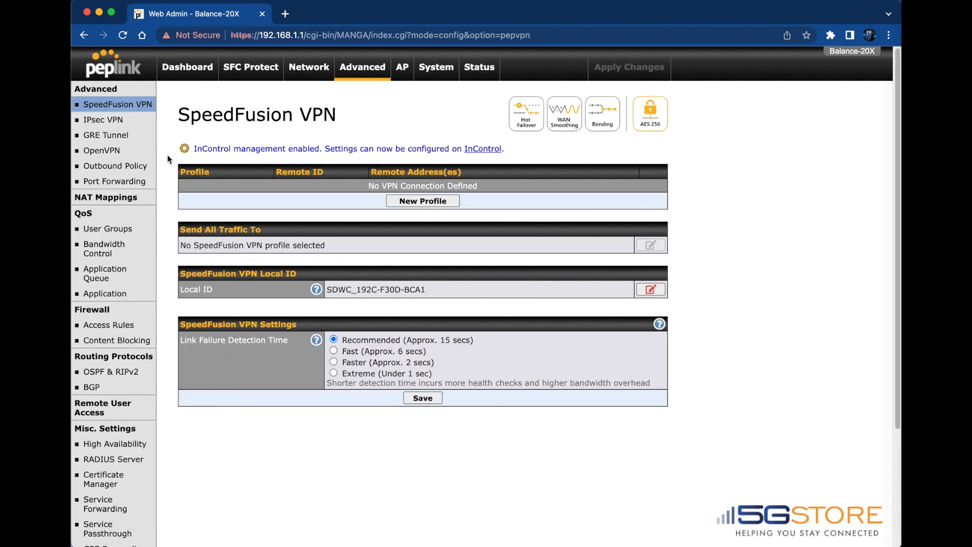
mouse_move(109, 324)
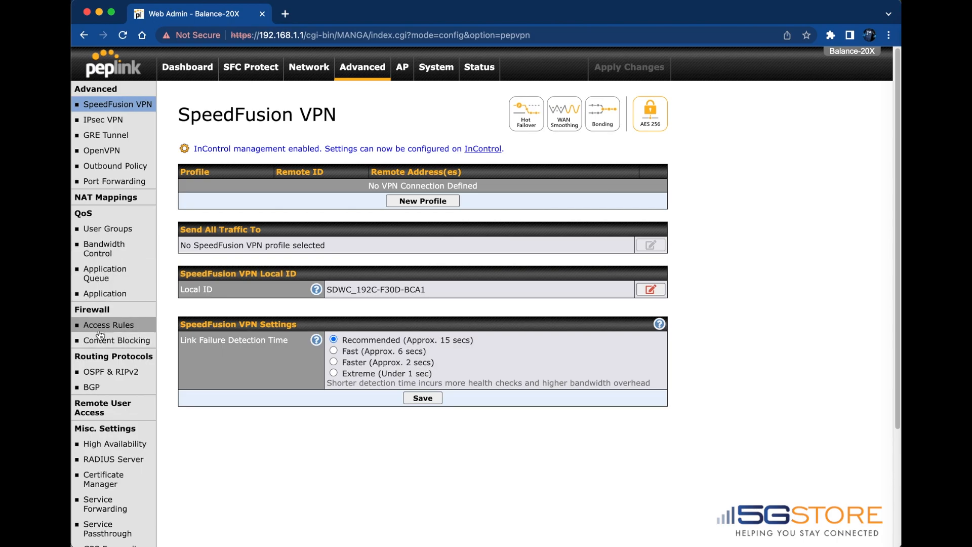
left_click(109, 324)
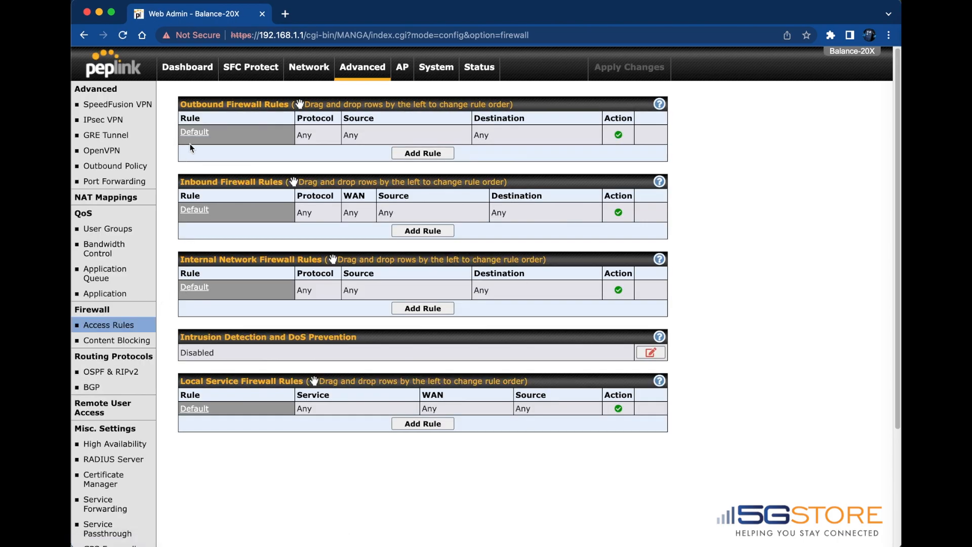
mouse_move(208, 351)
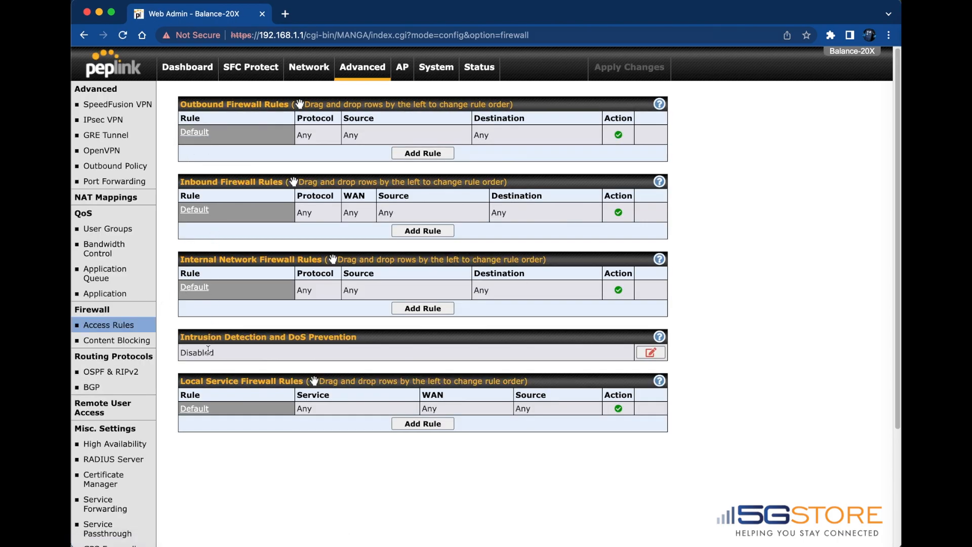
mouse_move(206, 456)
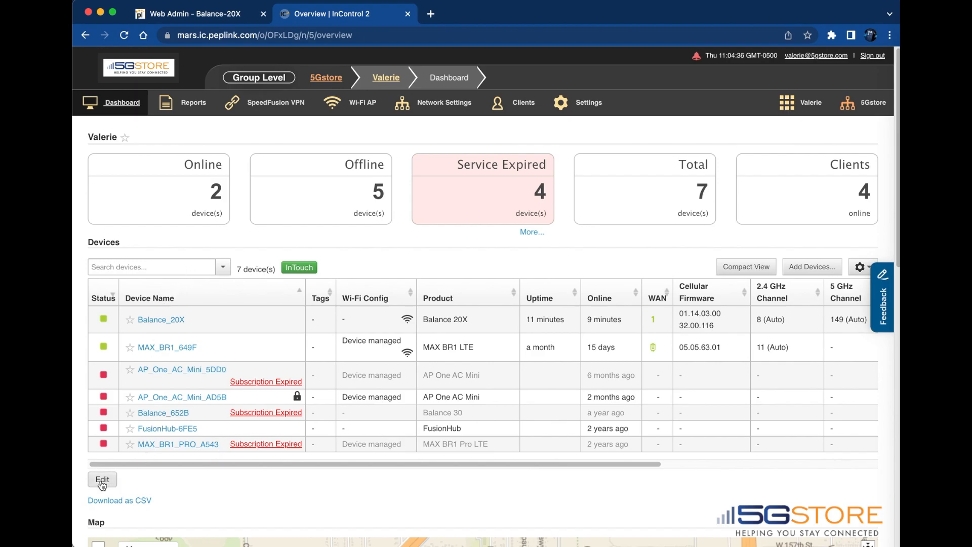
Select AP_One_AC_Mini_AD5B and start Remove, keeping settings retained on the device.
left_click(102, 479)
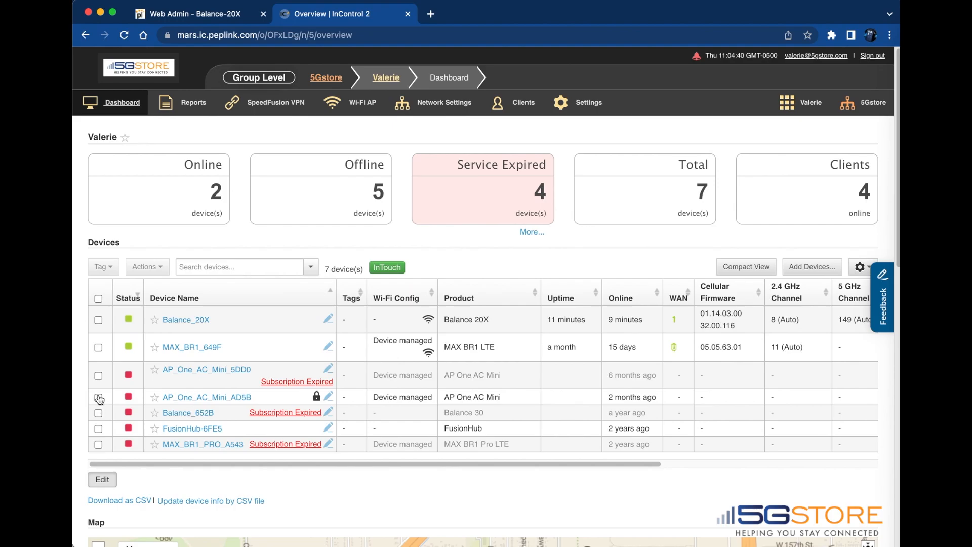
left_click(98, 397)
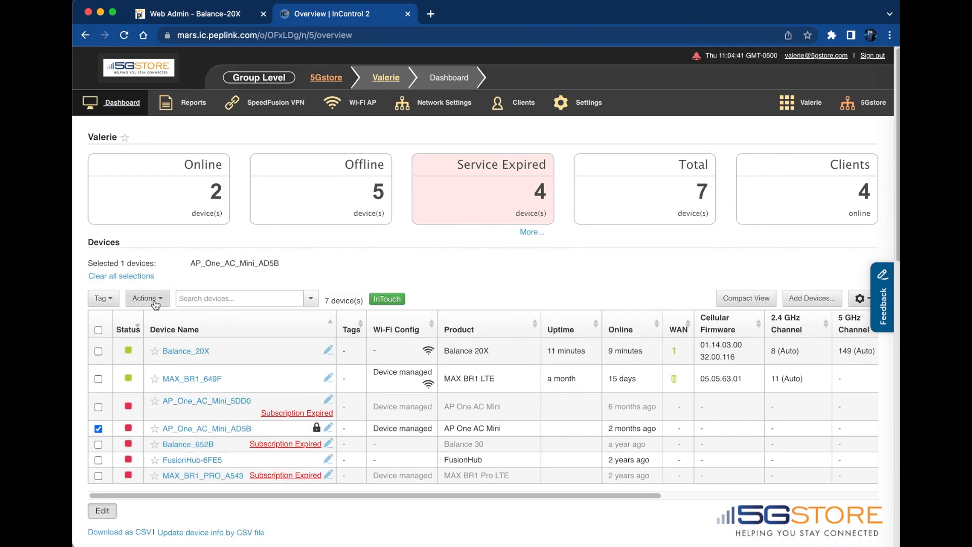
left_click(146, 297)
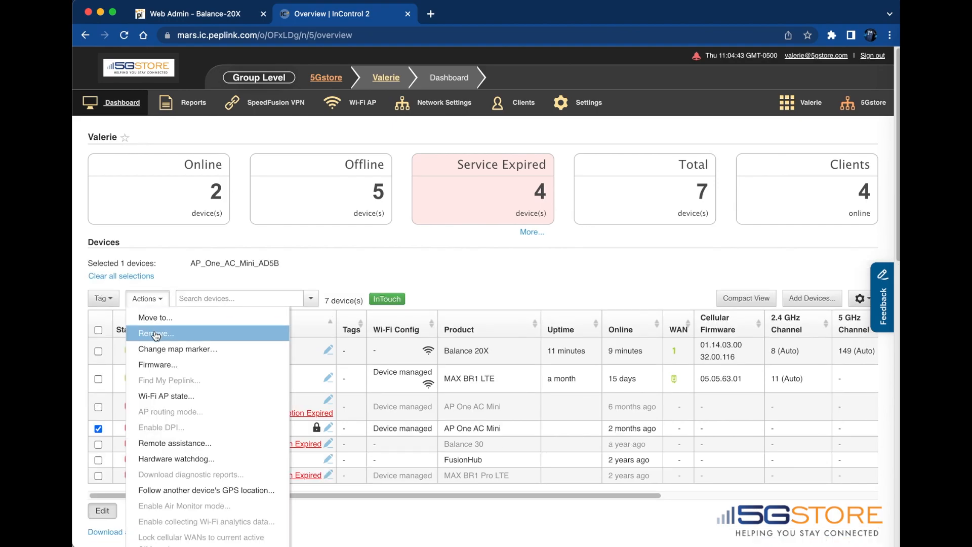
left_click(155, 333)
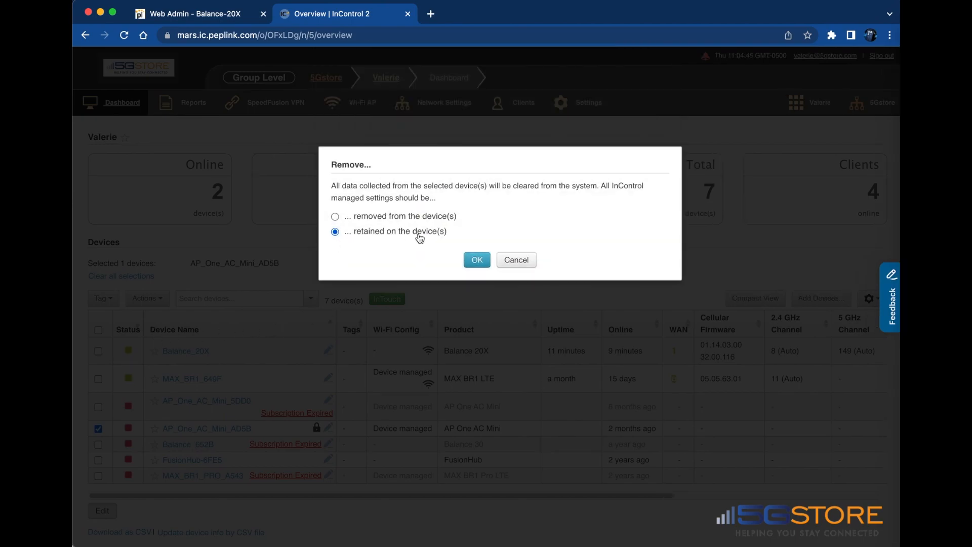
mouse_move(432, 238)
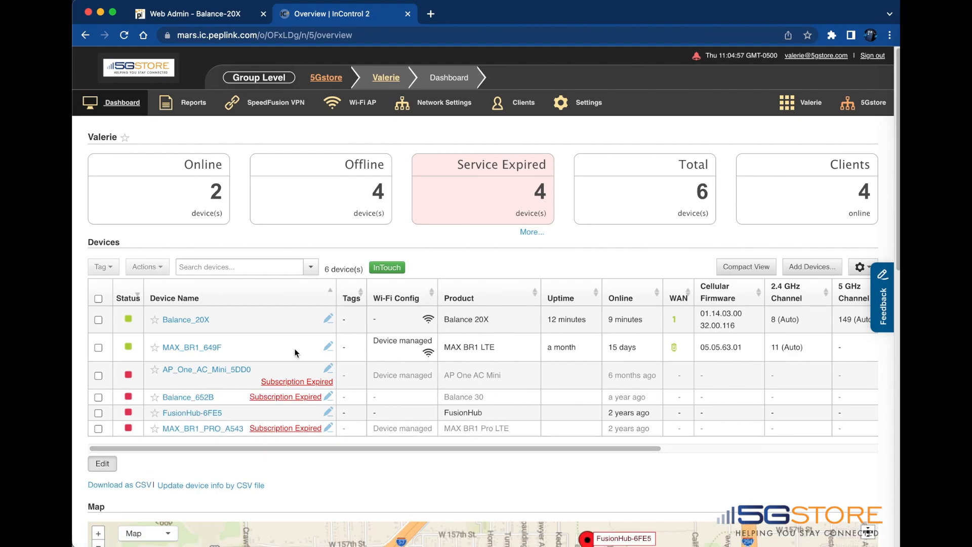
mouse_move(812, 266)
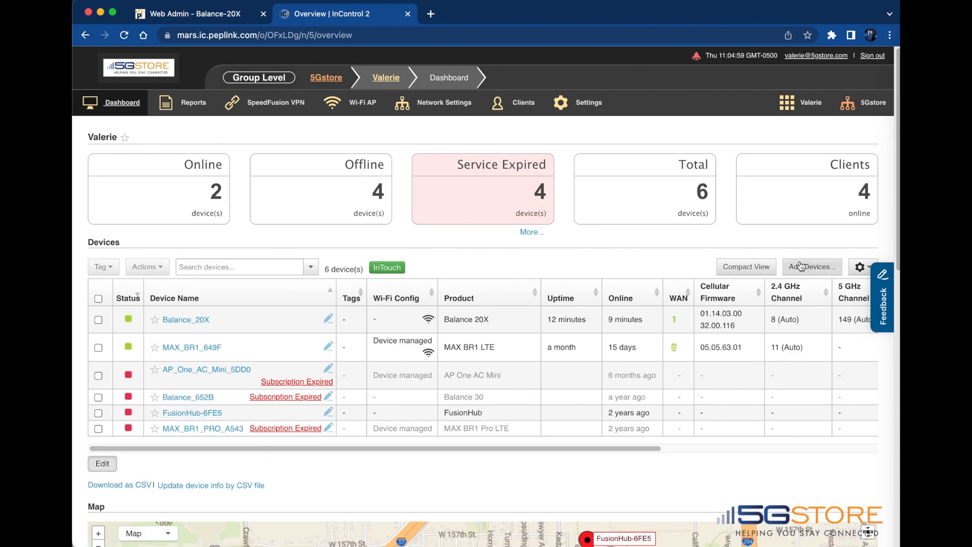
Go to the add-devices form for the group after AP_One_AC_Mini_AD5B is removed.
left_click(811, 267)
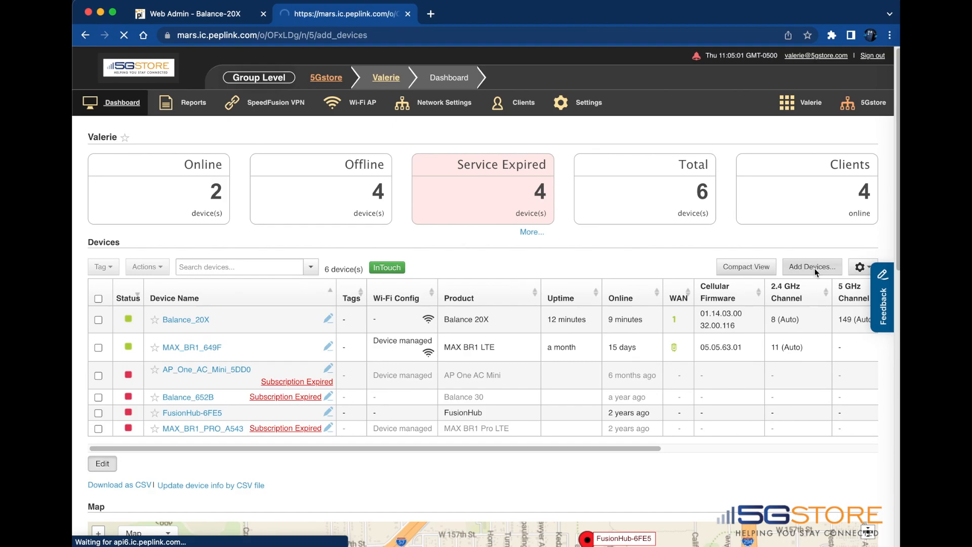
left_click(811, 266)
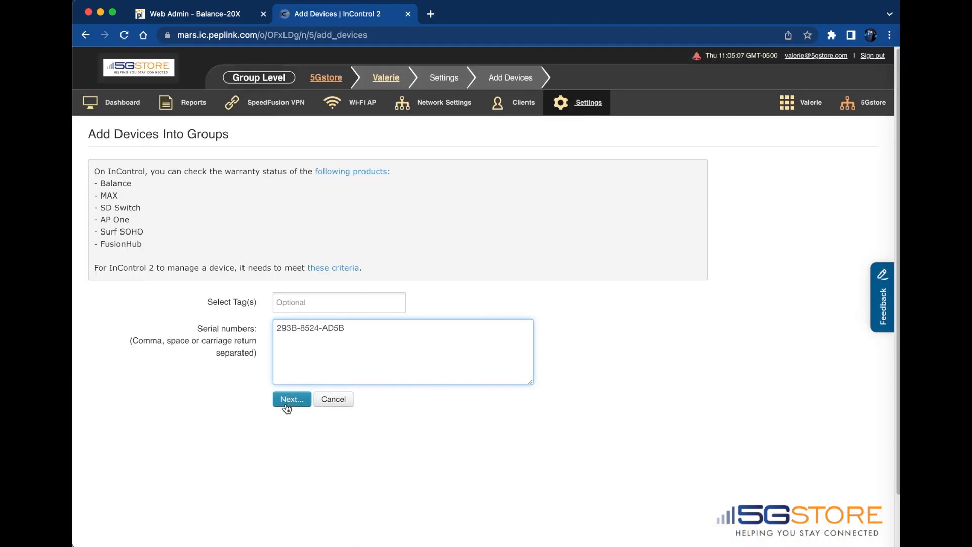
left_click(290, 399)
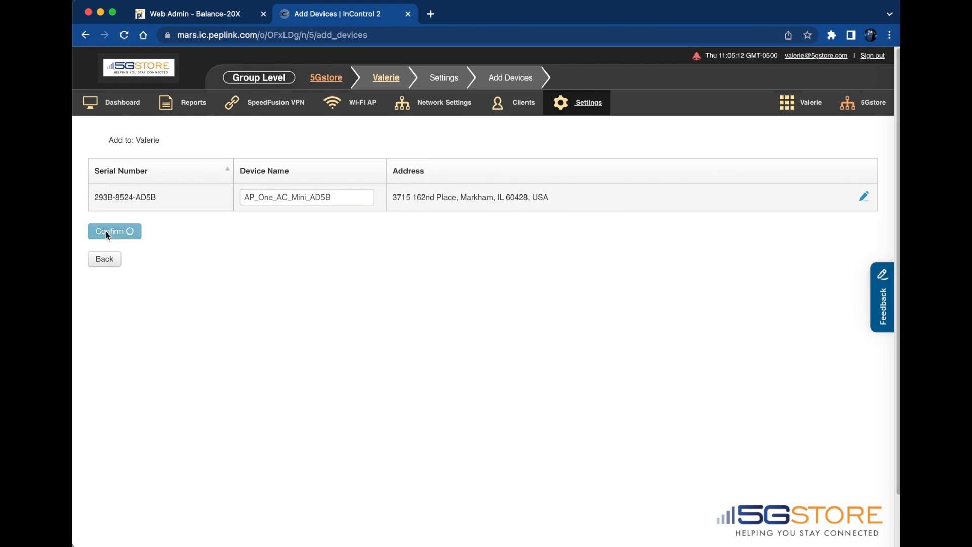
left_click(114, 230)
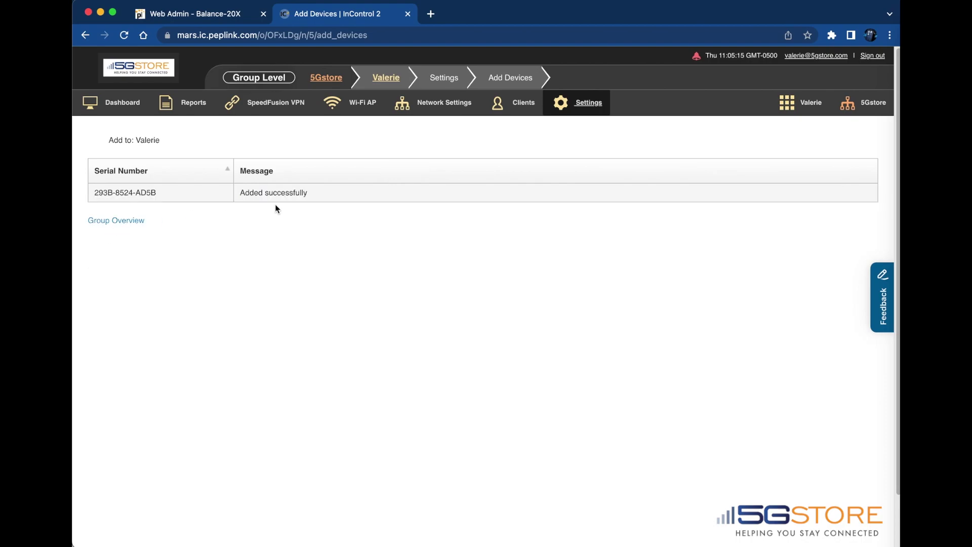
mouse_move(295, 205)
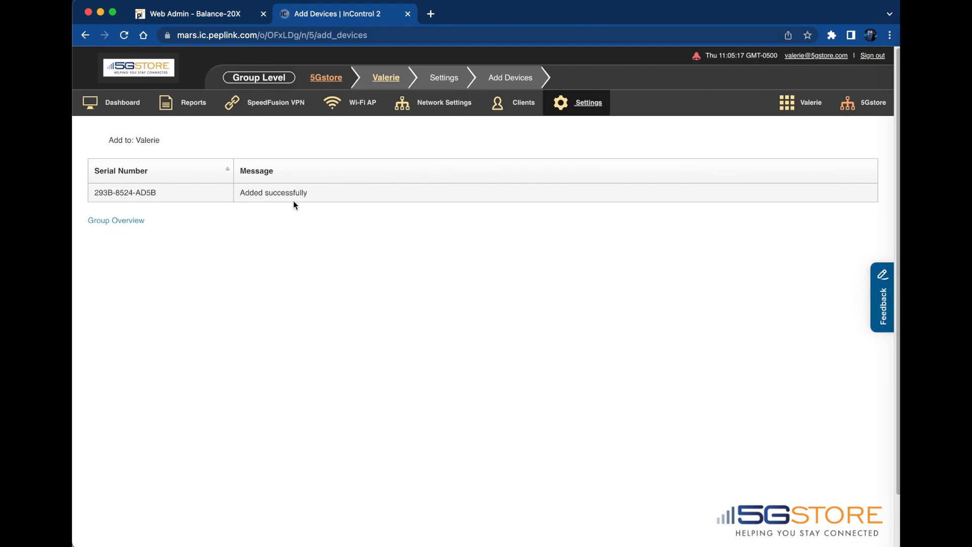
left_click(121, 102)
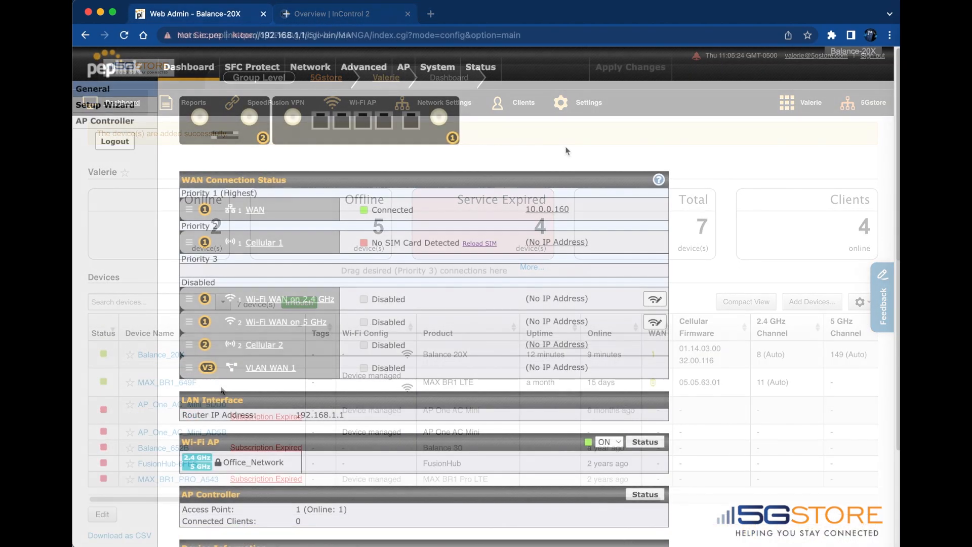
left_click(407, 13)
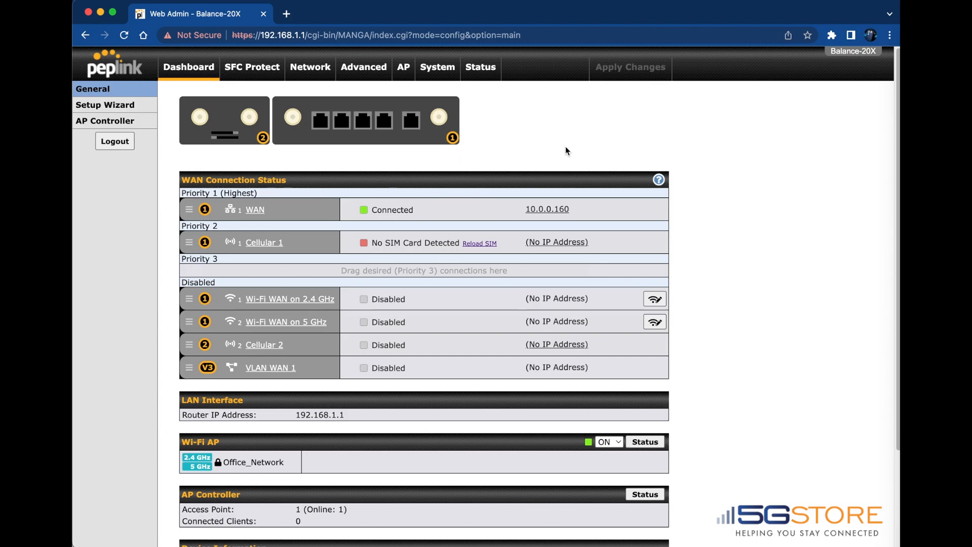
mouse_move(310, 66)
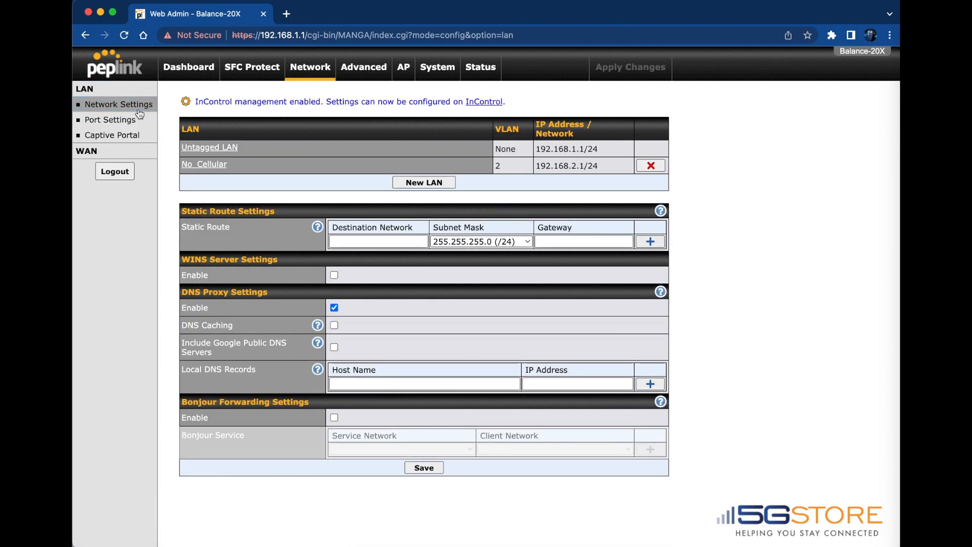
mouse_move(275, 224)
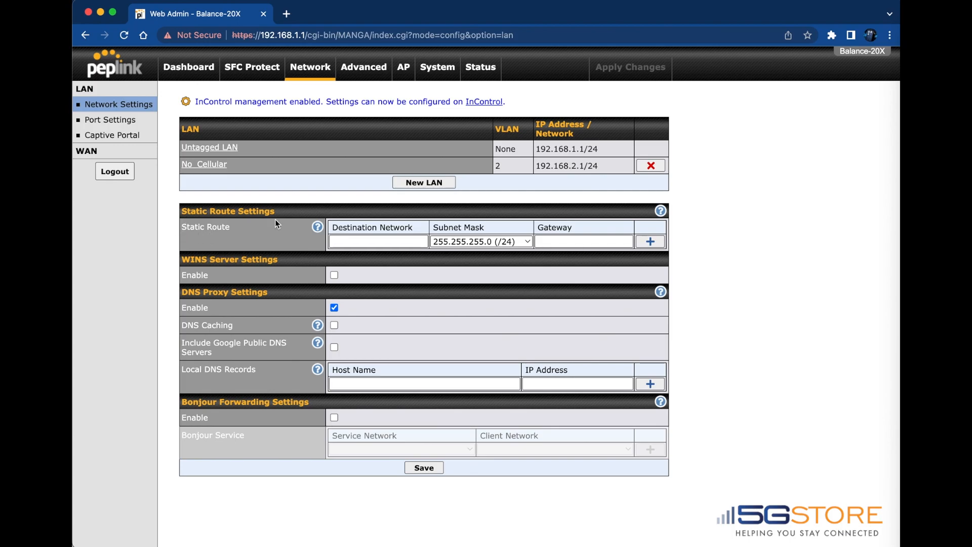
mouse_move(251, 250)
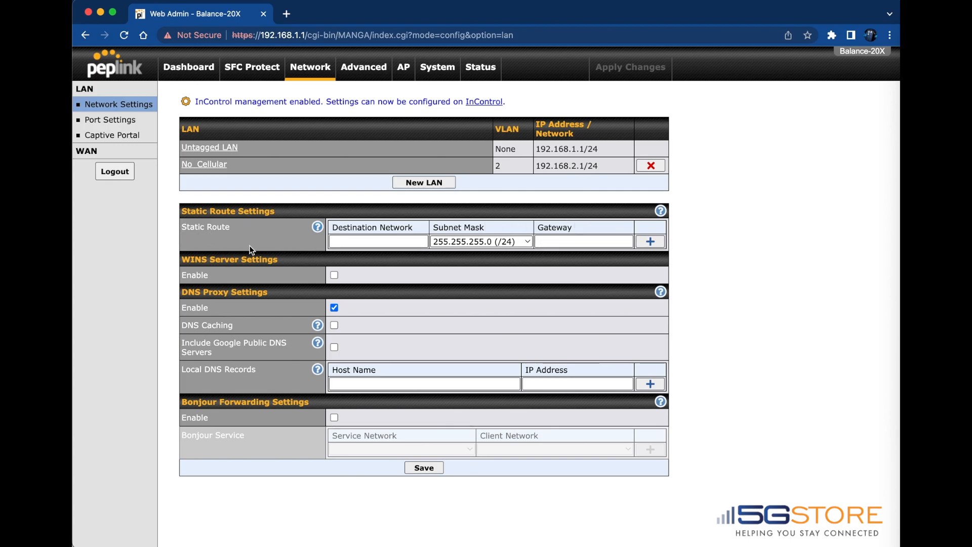
mouse_move(192, 242)
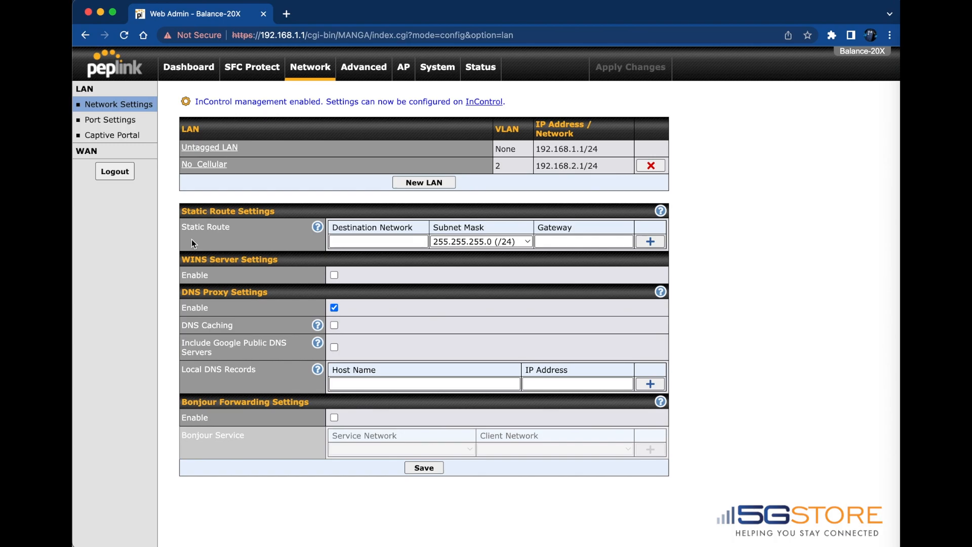
left_click(188, 67)
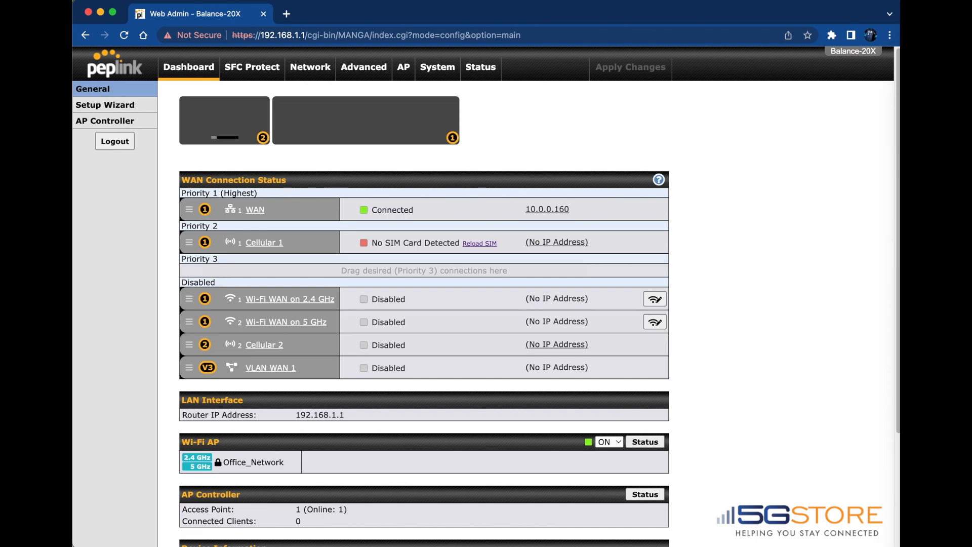
mouse_move(576, 114)
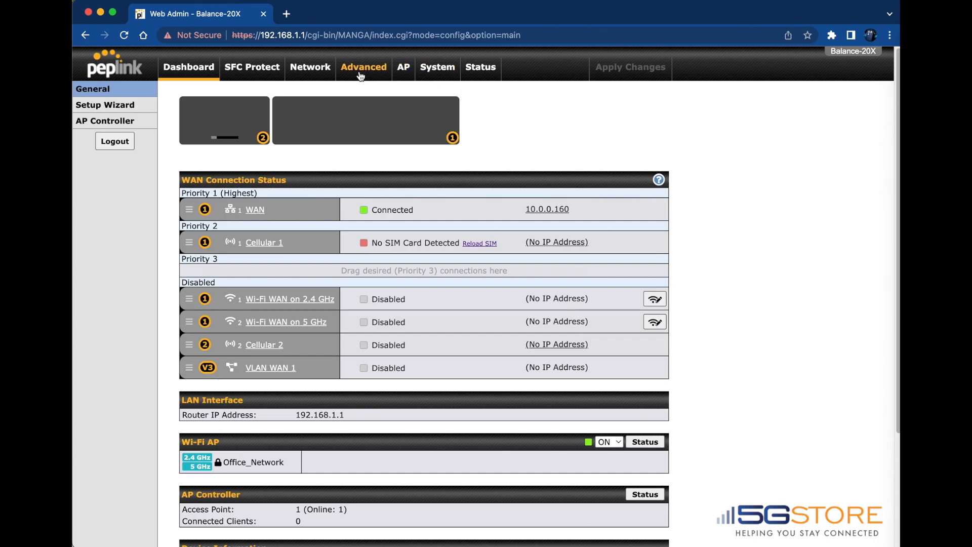
Create outbound policy rule UDP_rule matching domain name peplink.com with protocol UDP.
left_click(363, 67)
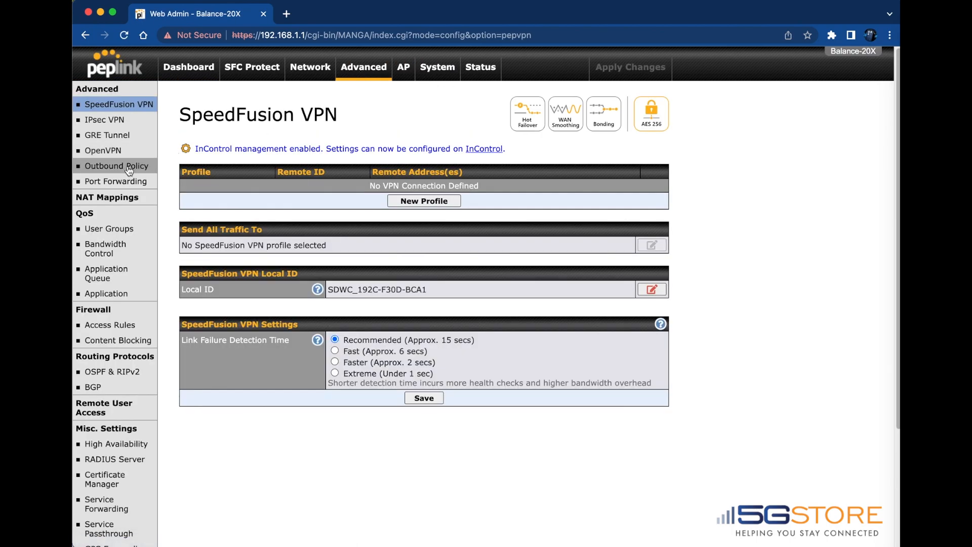
left_click(116, 165)
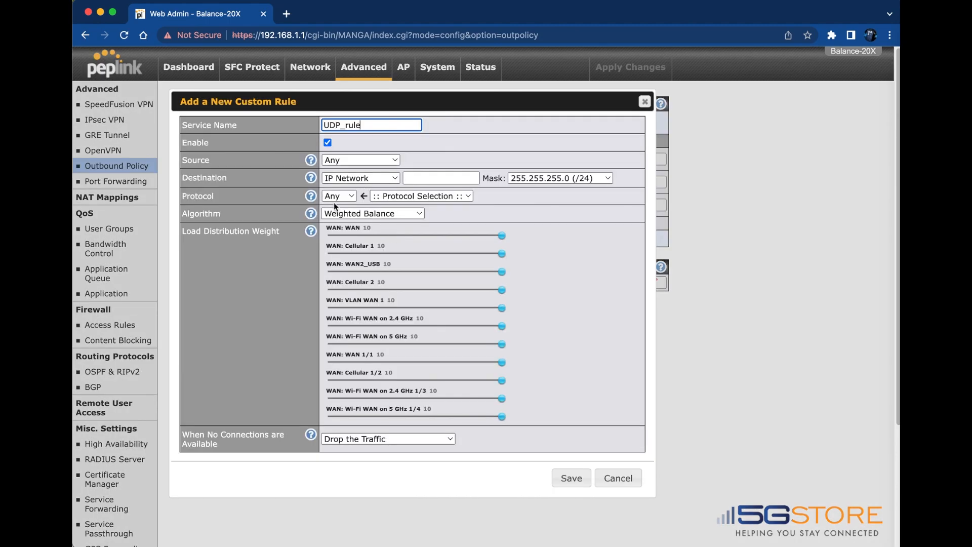
left_click(360, 178)
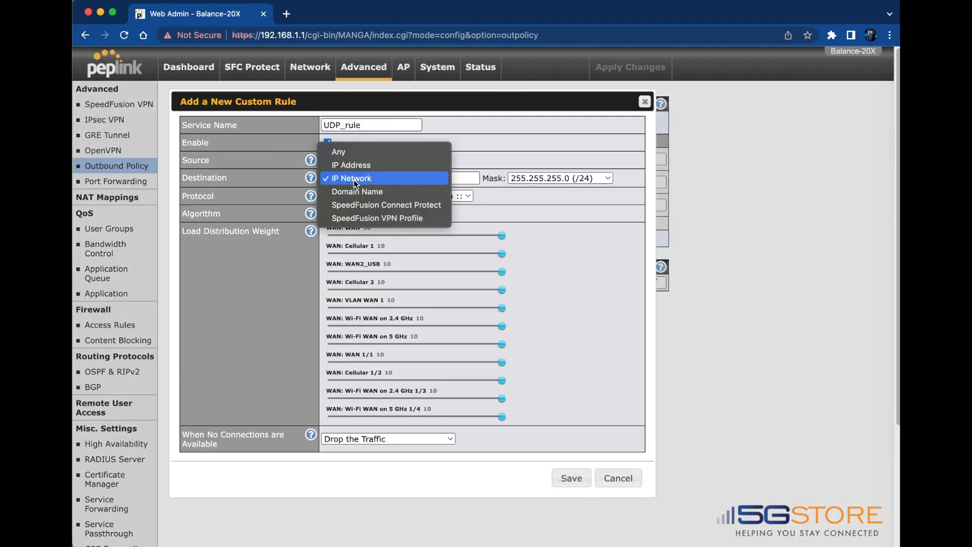
mouse_move(356, 192)
type("pepl")
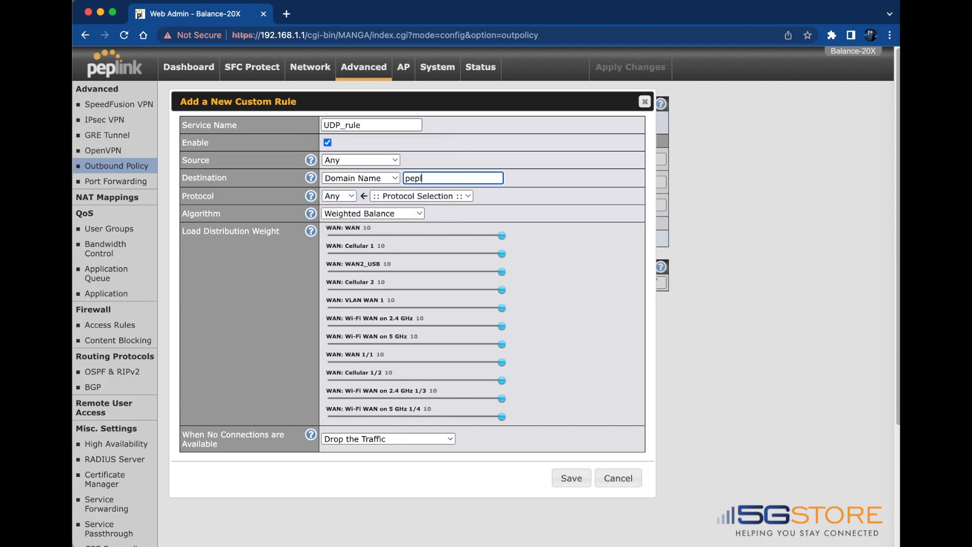
left_click(338, 195)
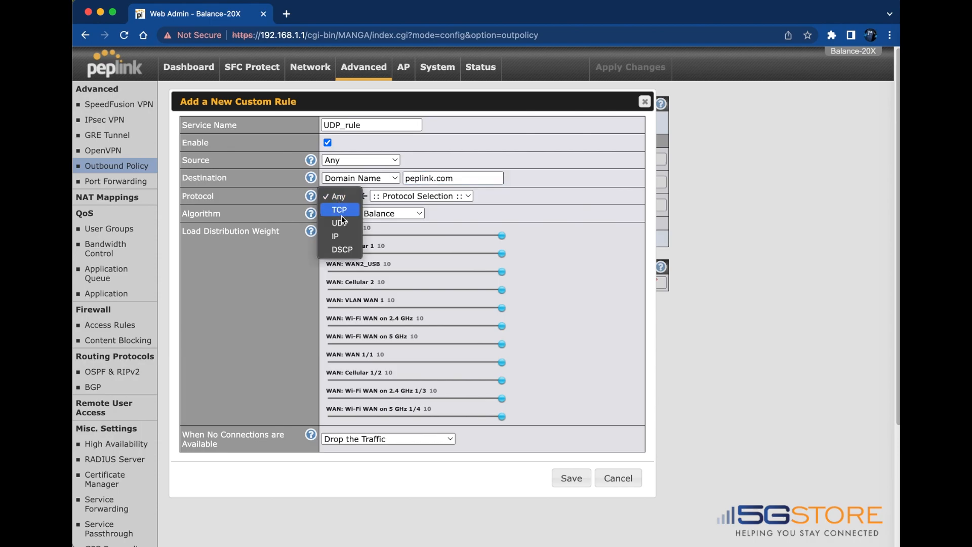
left_click(340, 222)
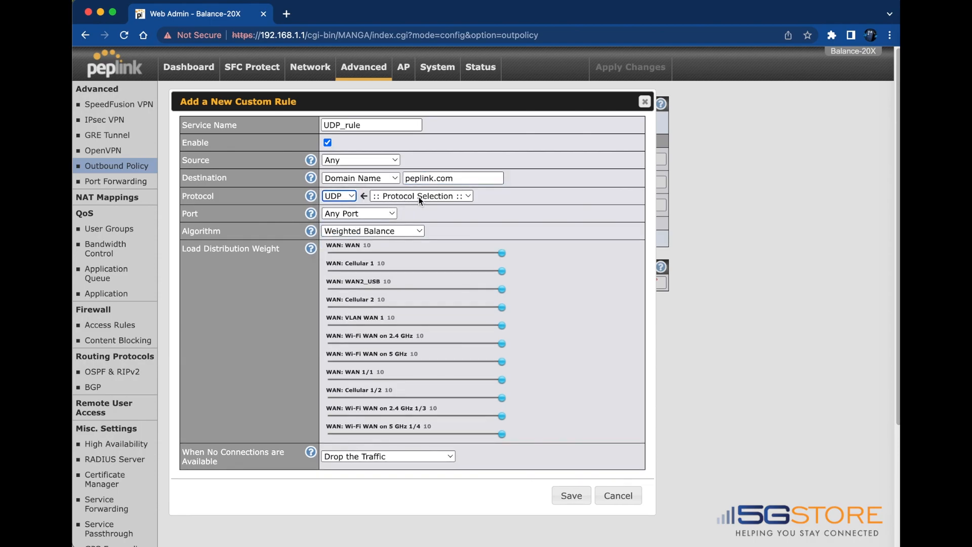
Limit UDP_rule to single port 5246 with Priority algorithm and save it.
left_click(360, 213)
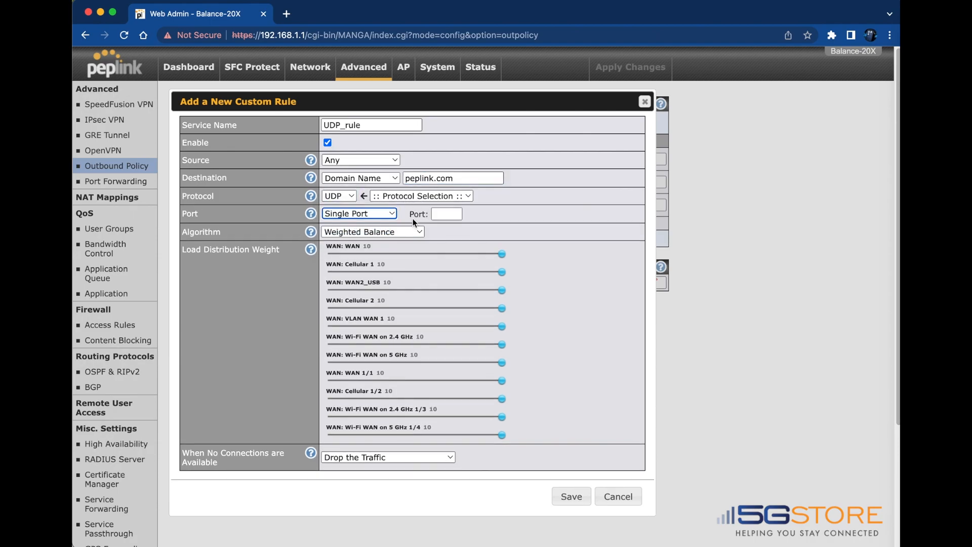
left_click(372, 230)
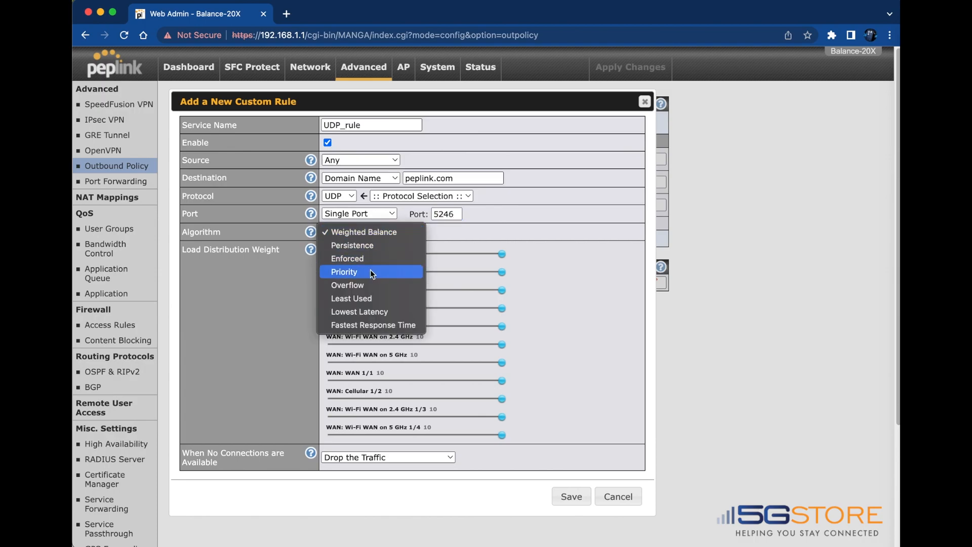
left_click(344, 271)
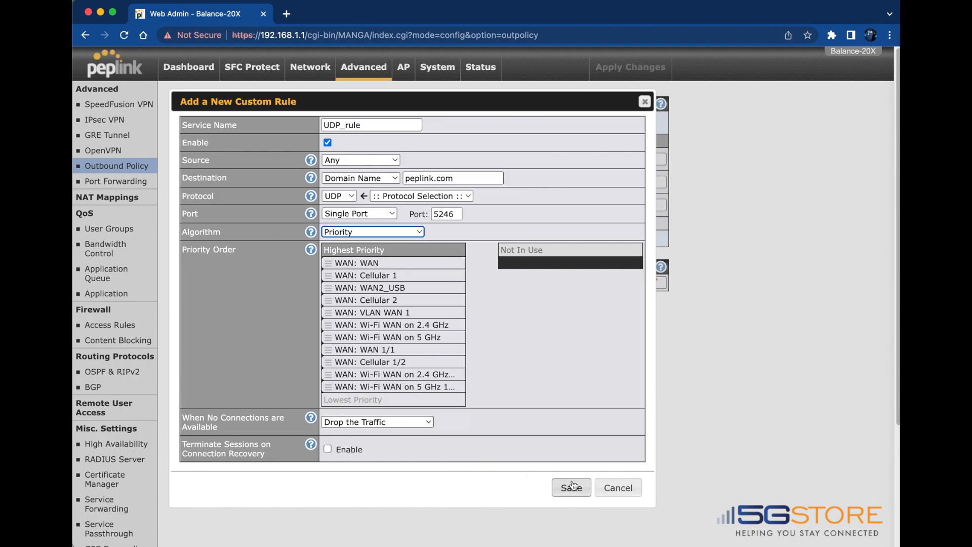
left_click(570, 487)
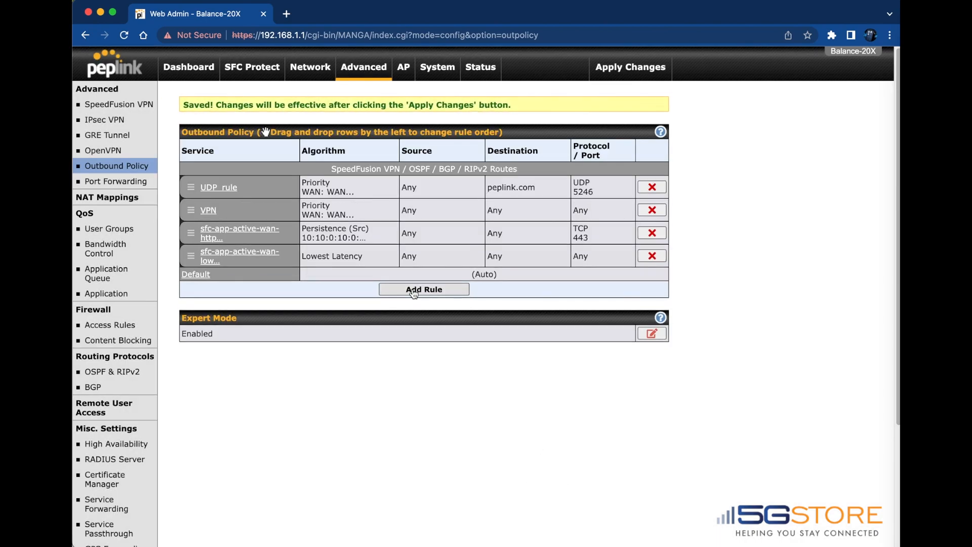
Add TCP_rule for peplink.com on TCP port 443 with Priority, save it and apply changes.
left_click(423, 288)
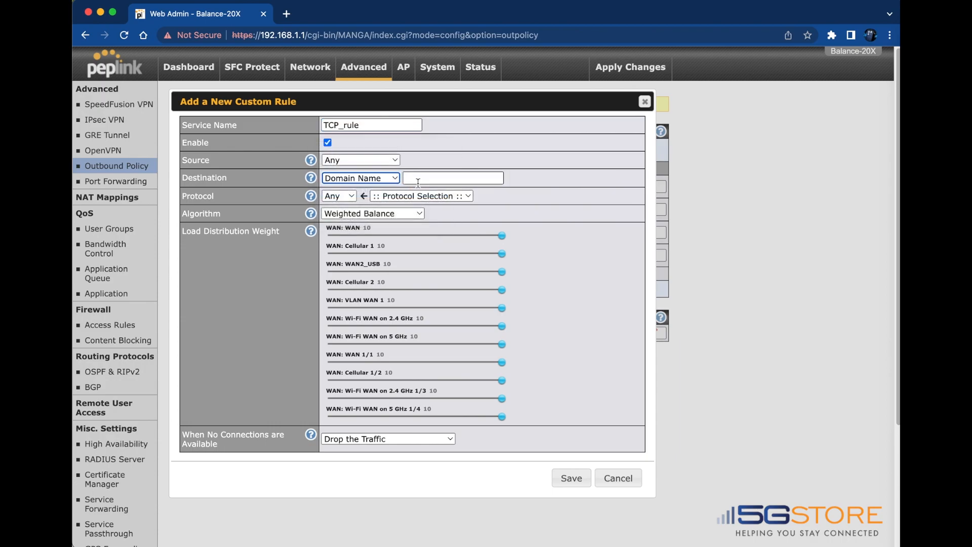
left_click(338, 195)
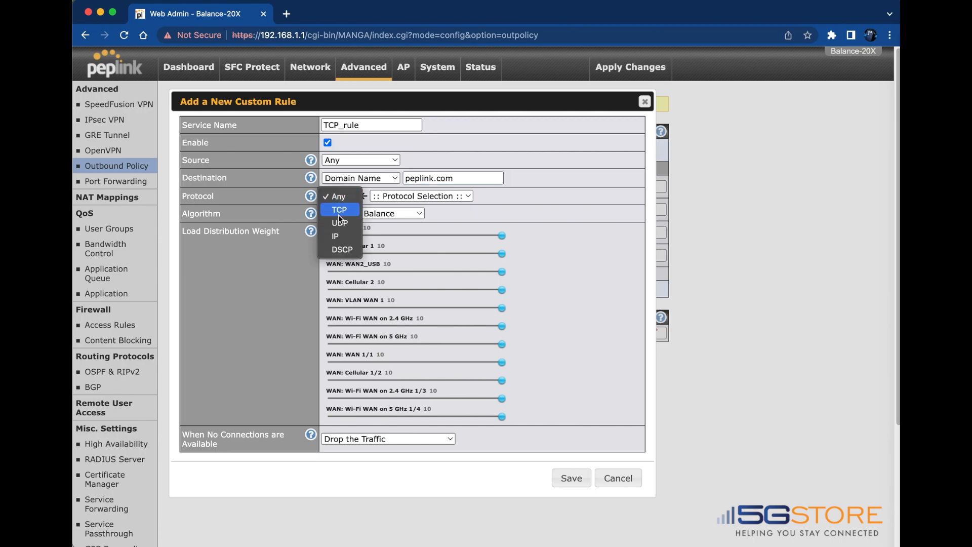
left_click(339, 209)
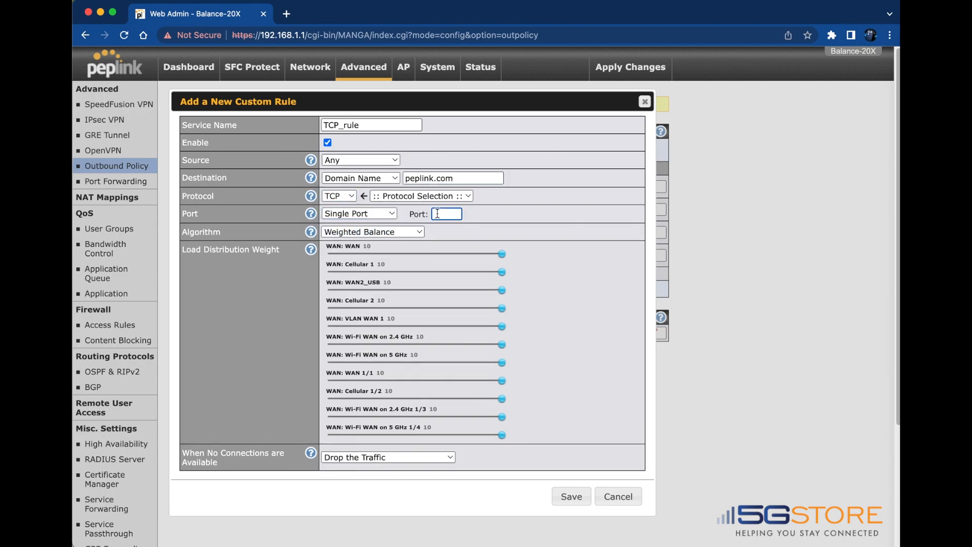
left_click(372, 231)
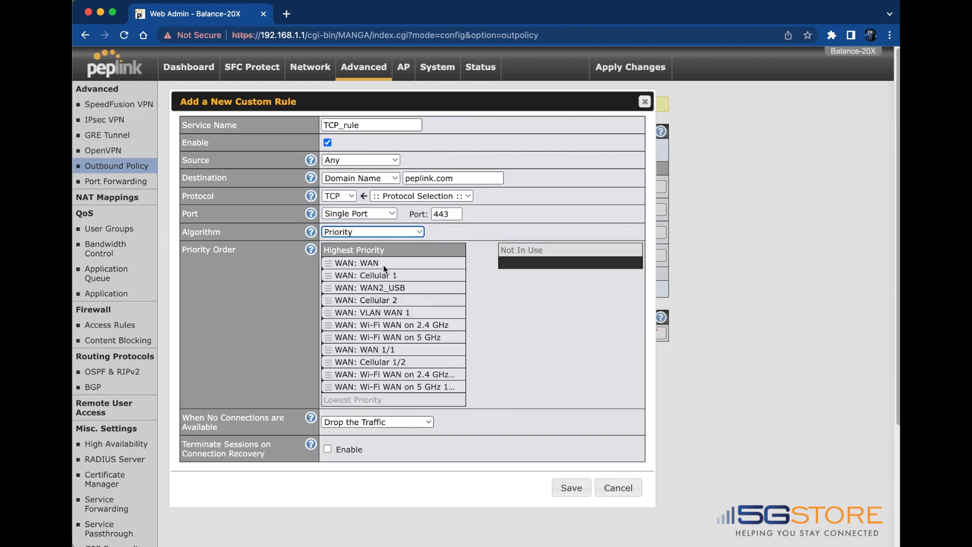
left_click(570, 487)
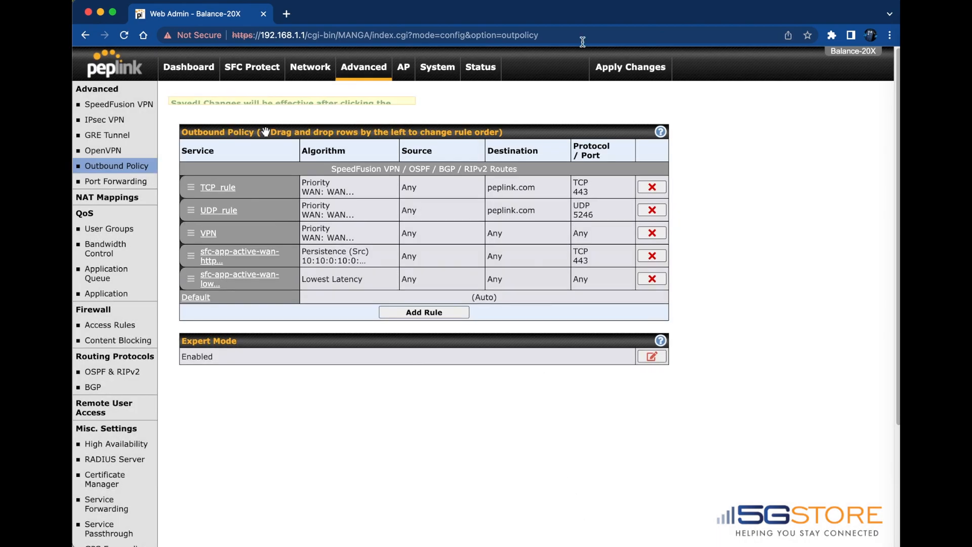
left_click(629, 67)
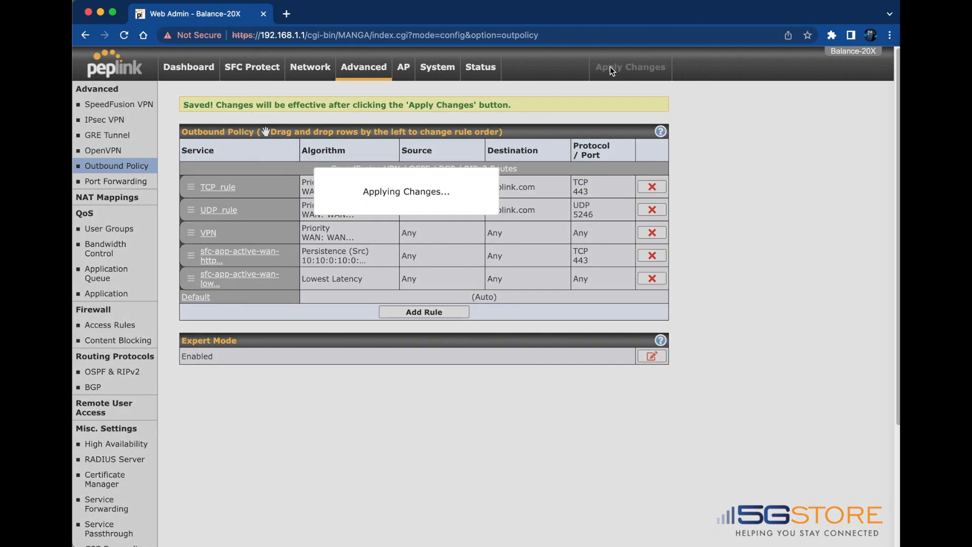